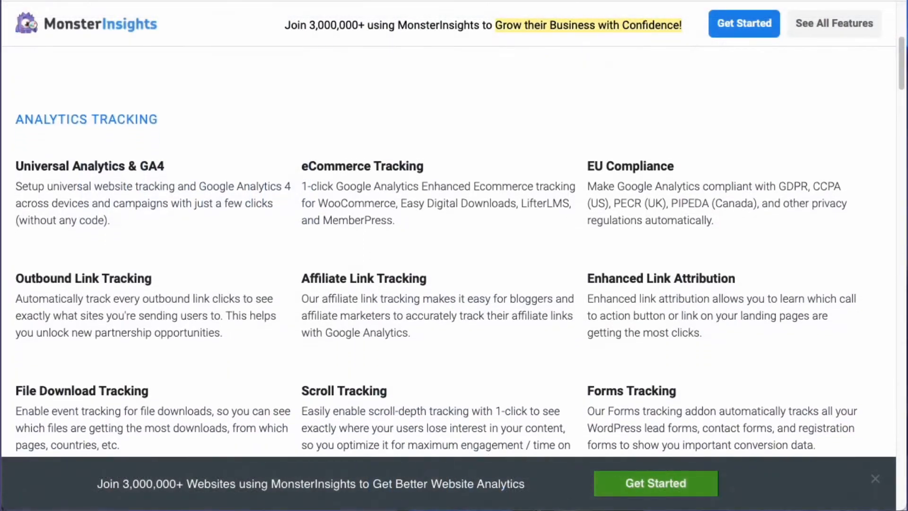
scroll("down", 3)
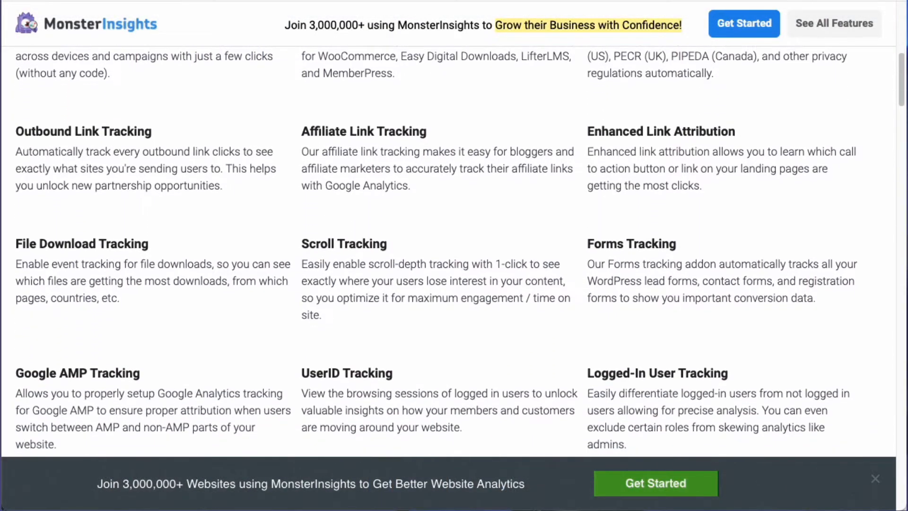
scroll("down", 3)
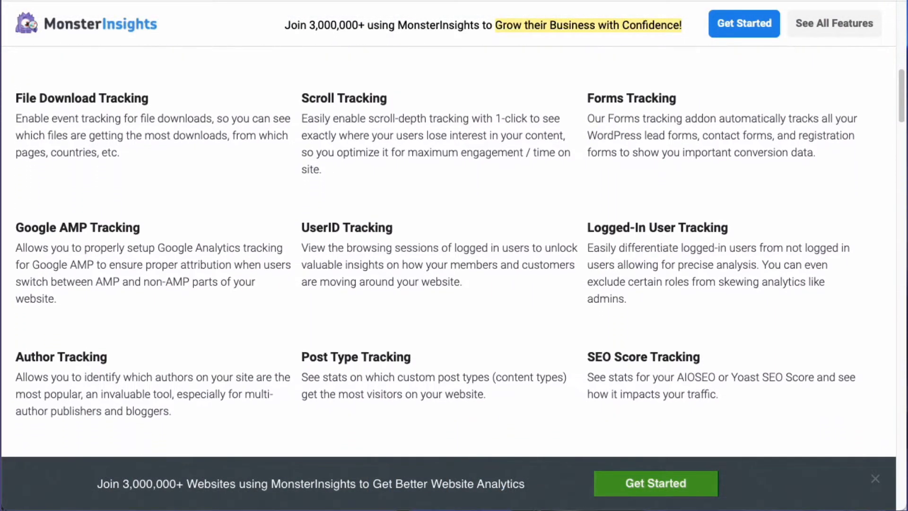
scroll("down", 3)
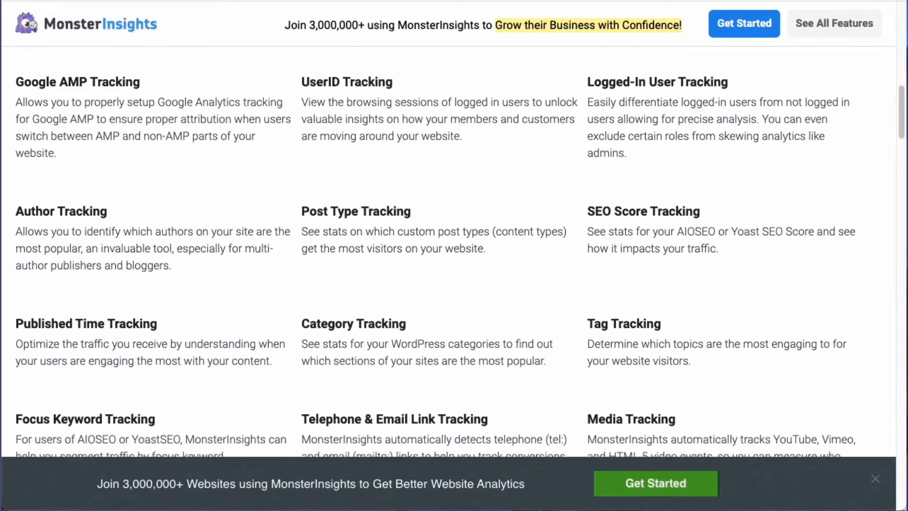
scroll("down", 3)
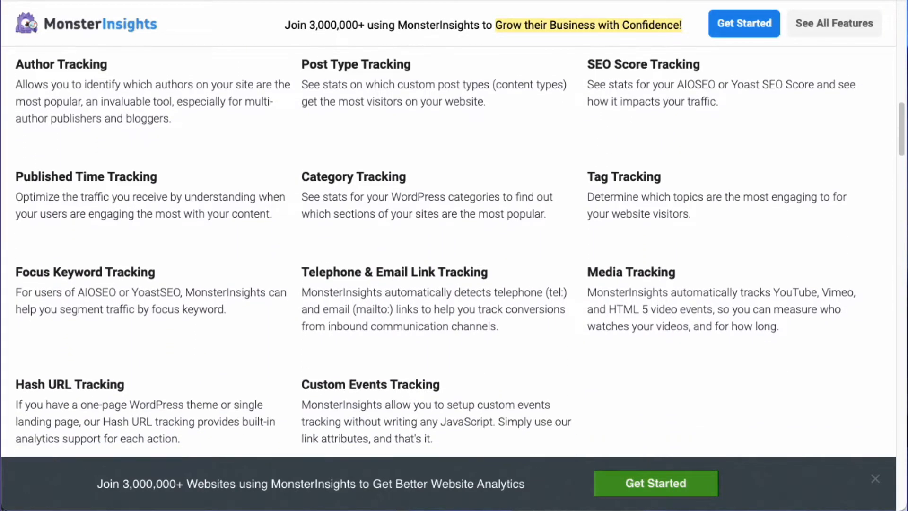
scroll("down", 3)
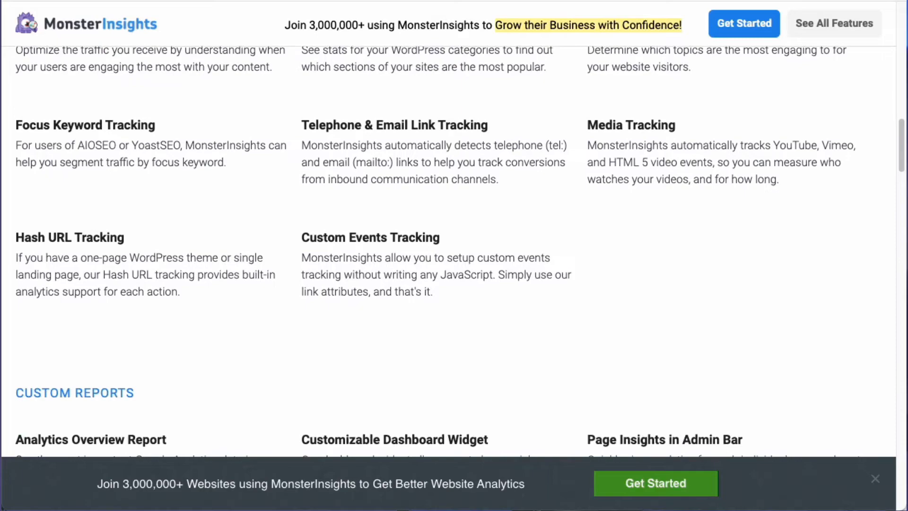
scroll("down", 3)
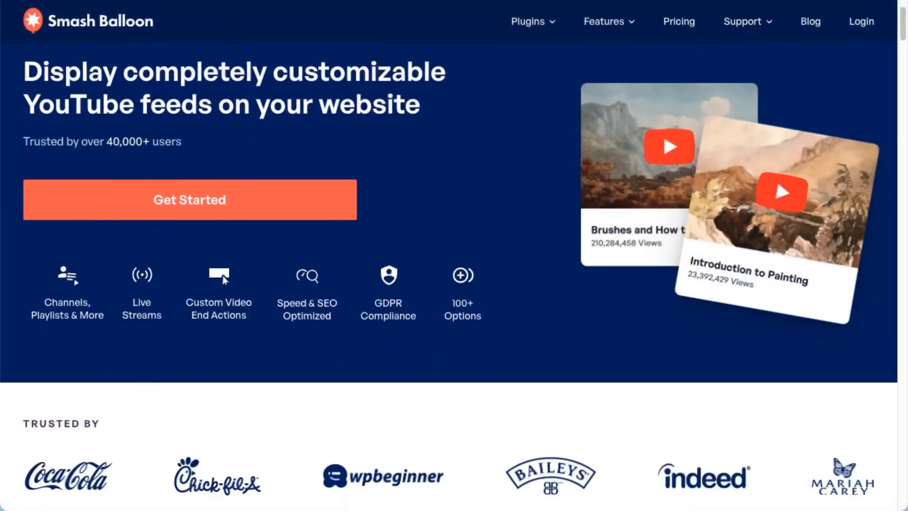
scroll("down", 3)
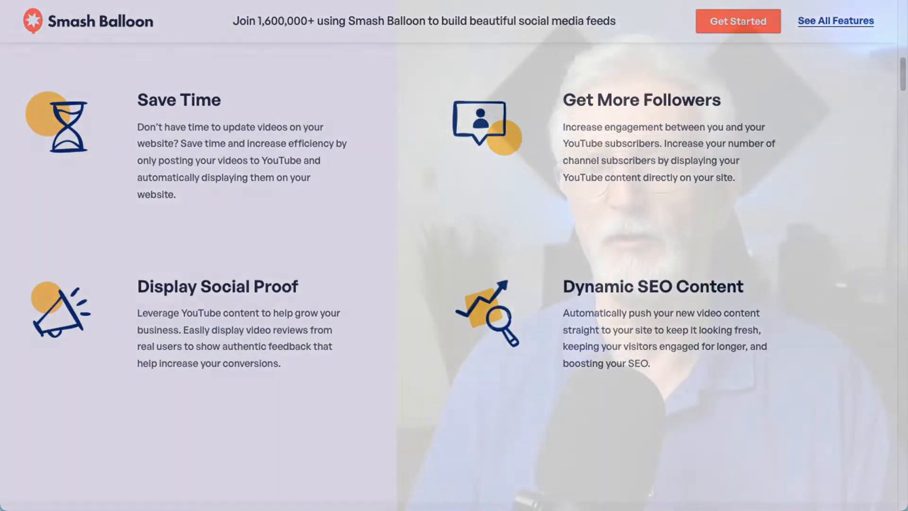
scroll("down", 3)
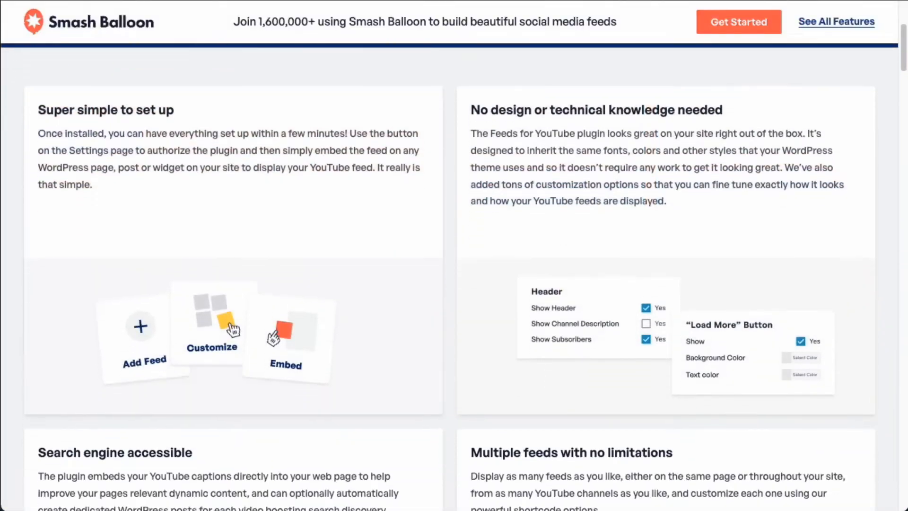
scroll("down", 3)
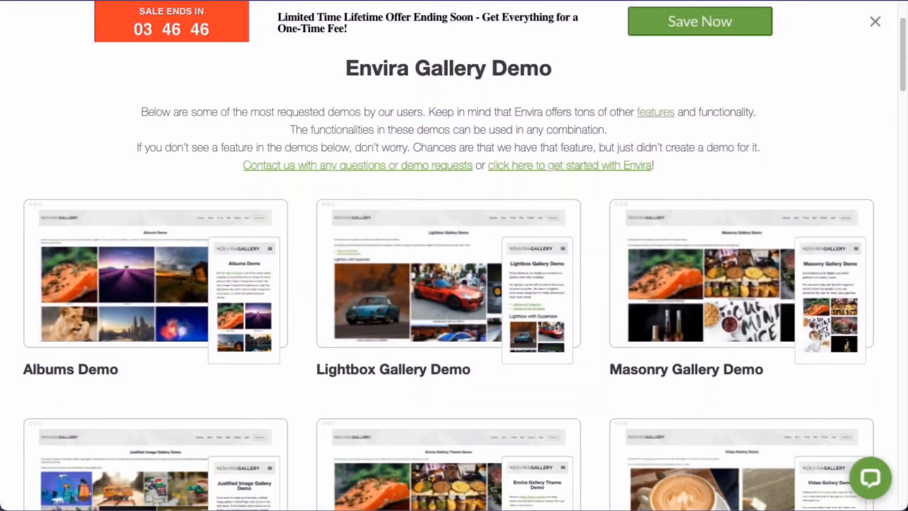
scroll("down", 3)
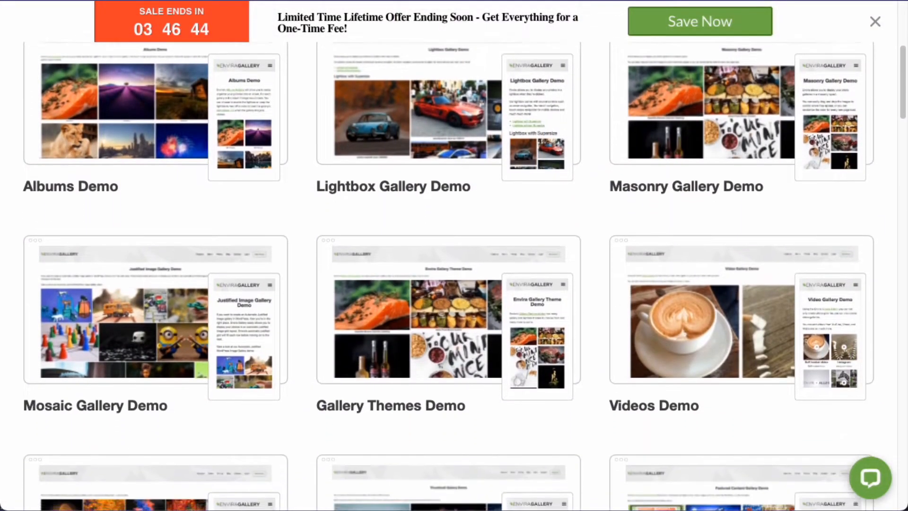
scroll("down", 3)
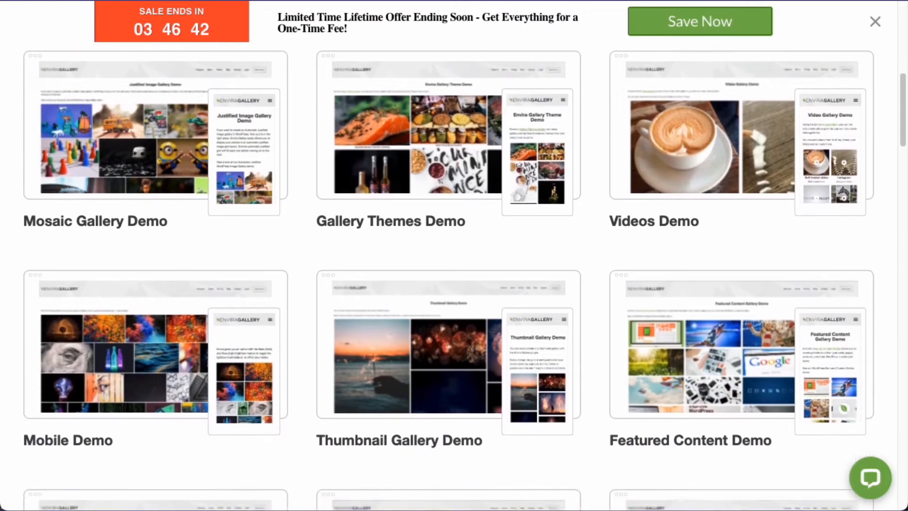
scroll("down", 3)
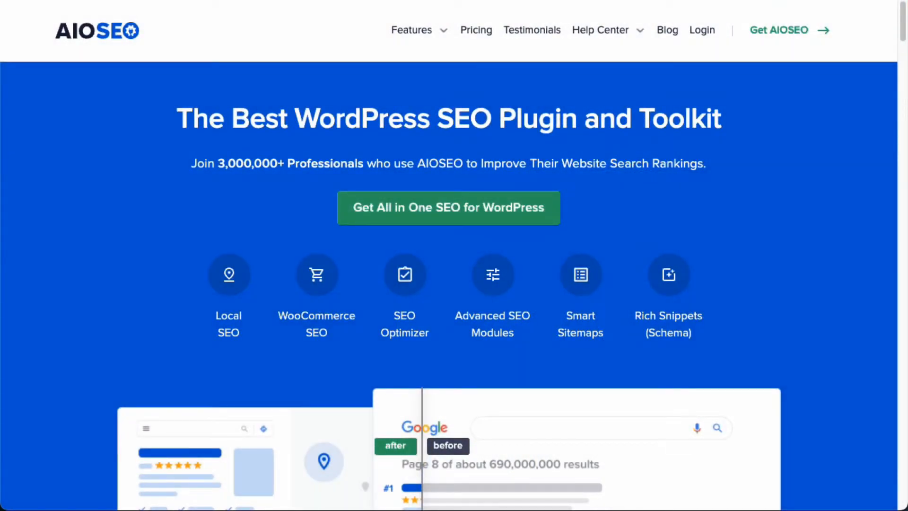
scroll("down", 3)
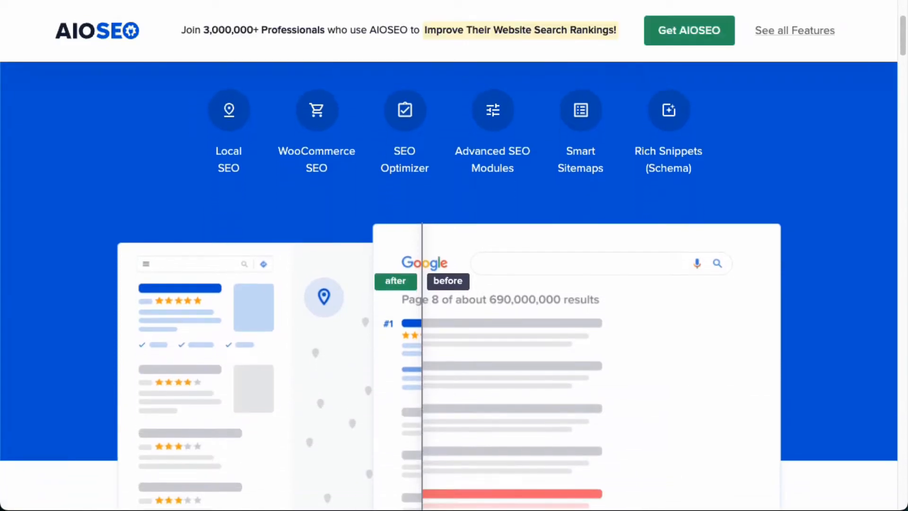
scroll("down", 3)
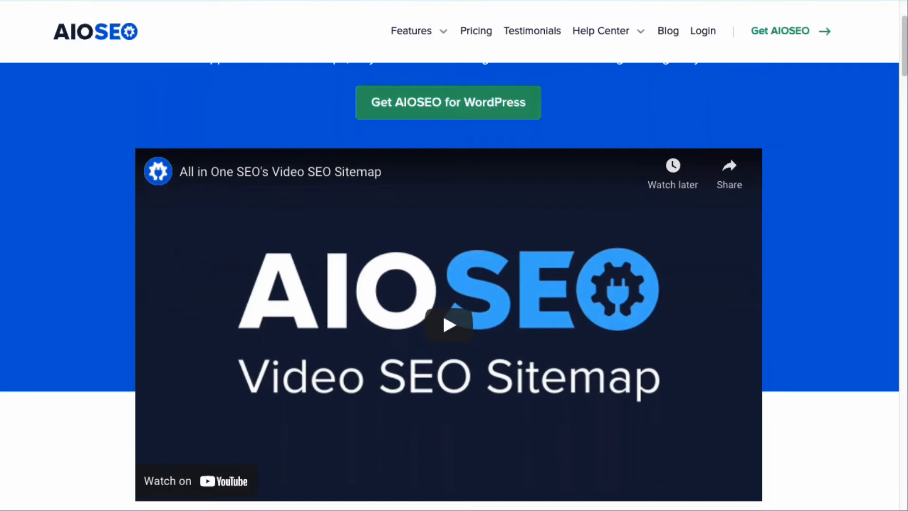
scroll("down", 3)
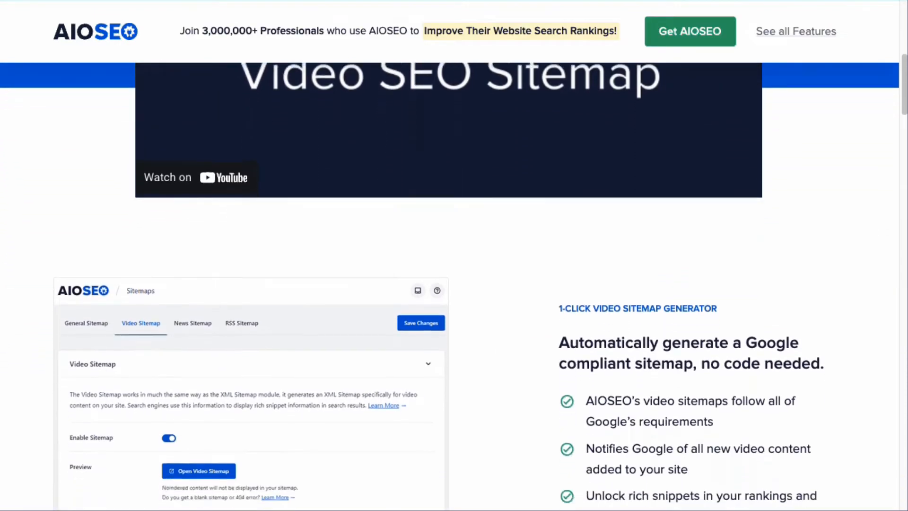
scroll("down", 3)
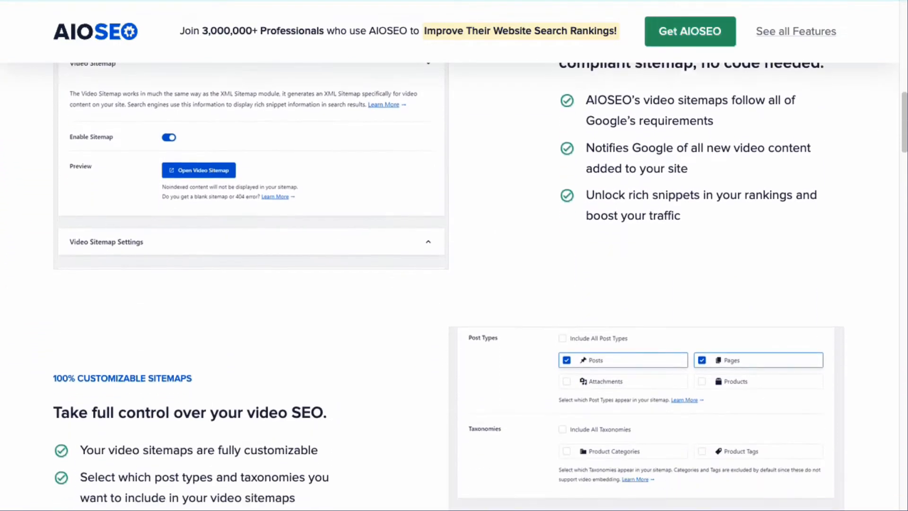
scroll("down", 3)
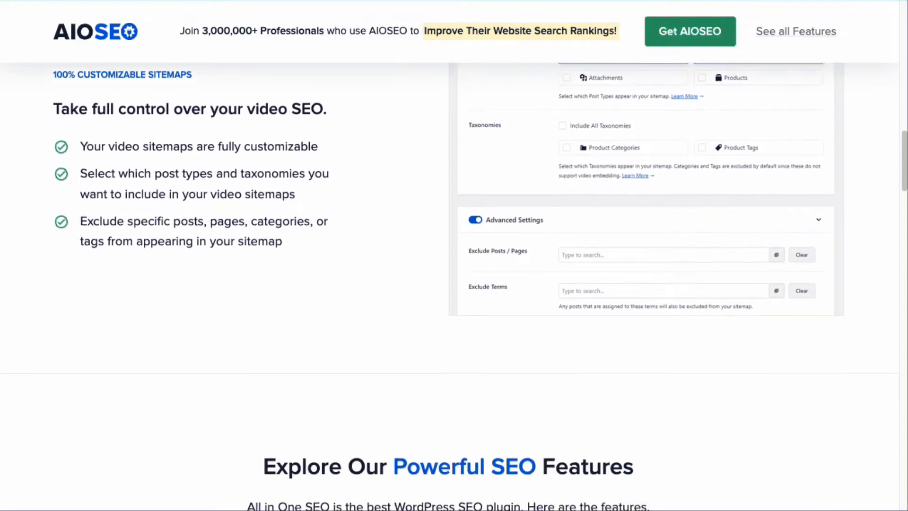
scroll("down", 3)
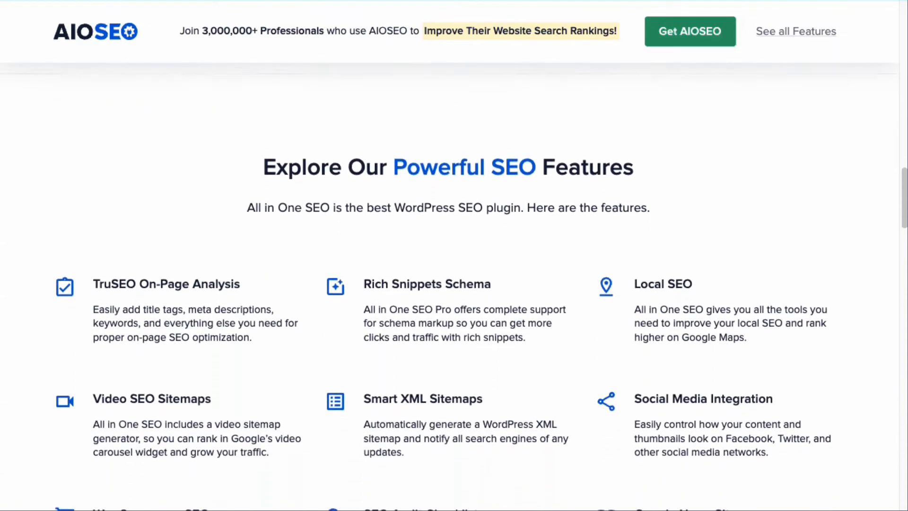
scroll("down", 3)
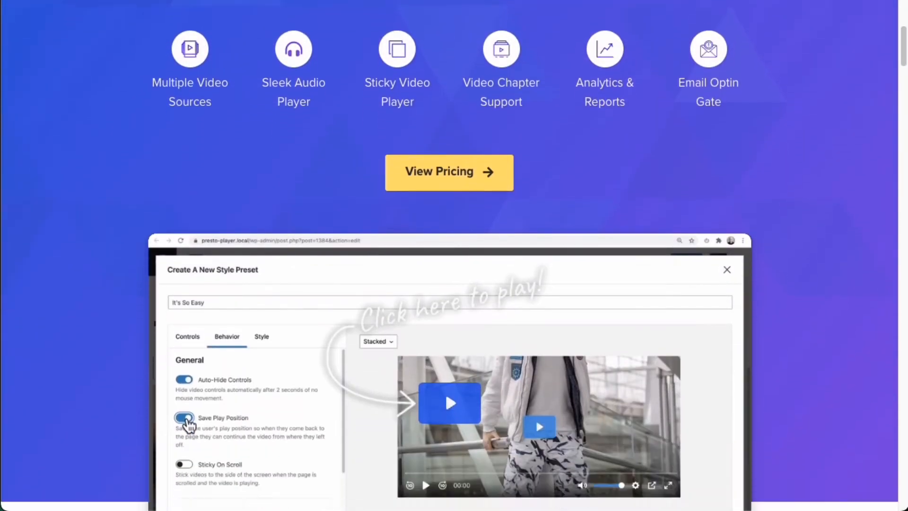
scroll("down", 3)
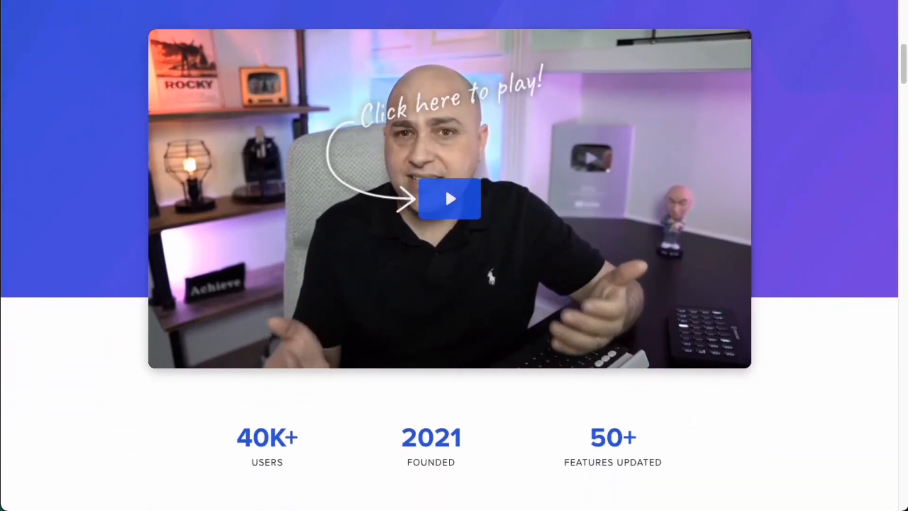
scroll("down", 3)
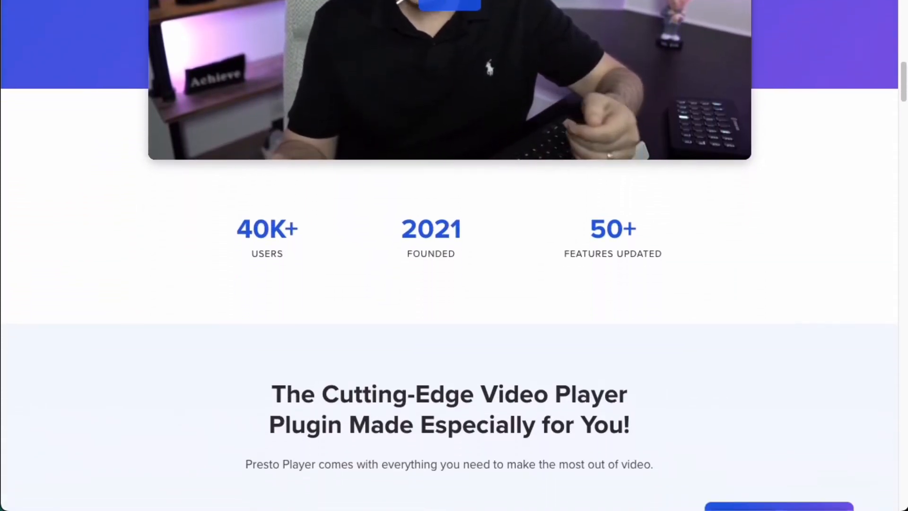
scroll("down", 3)
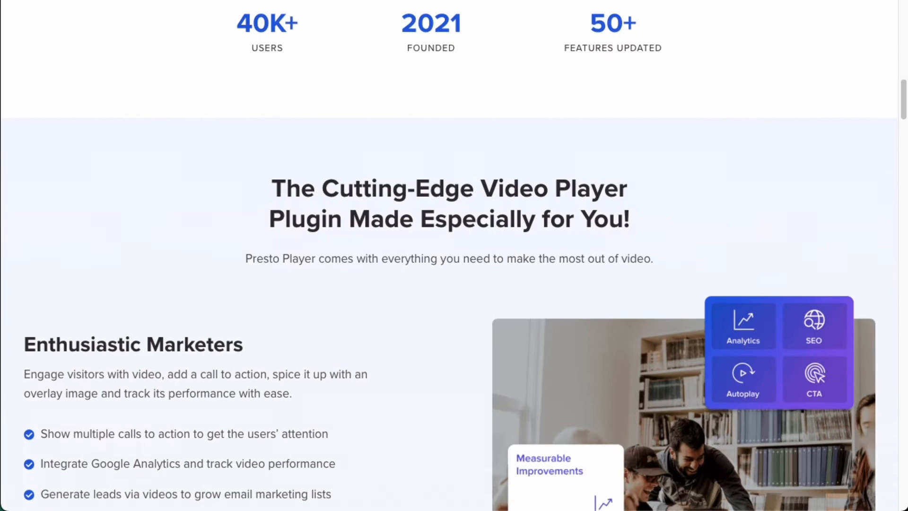
scroll("down", 3)
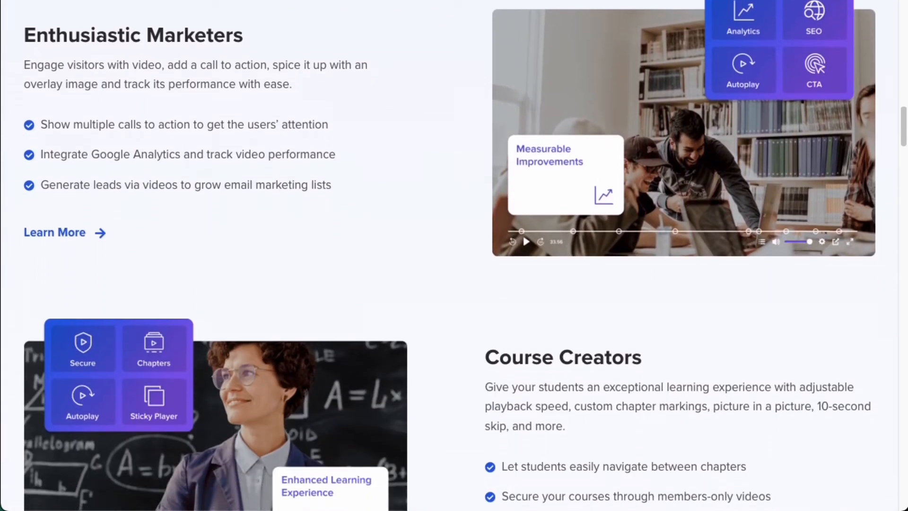
scroll("down", 3)
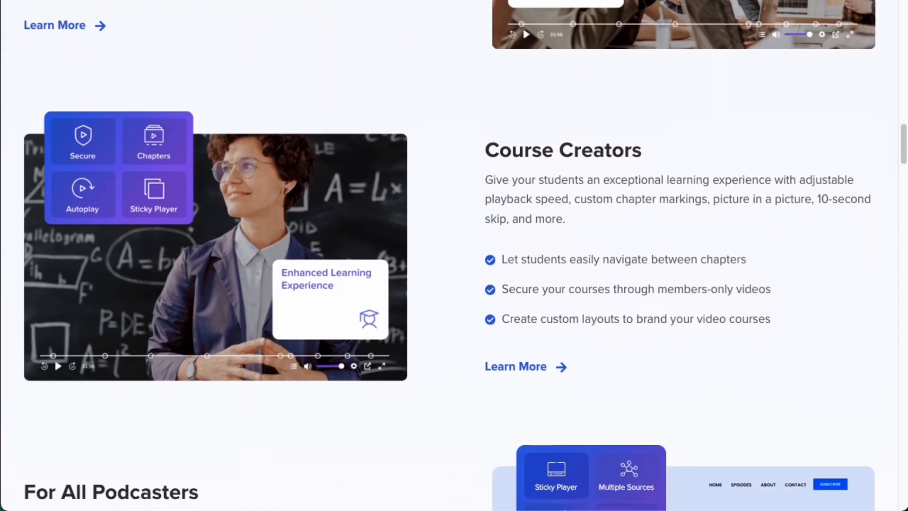
scroll("down", 3)
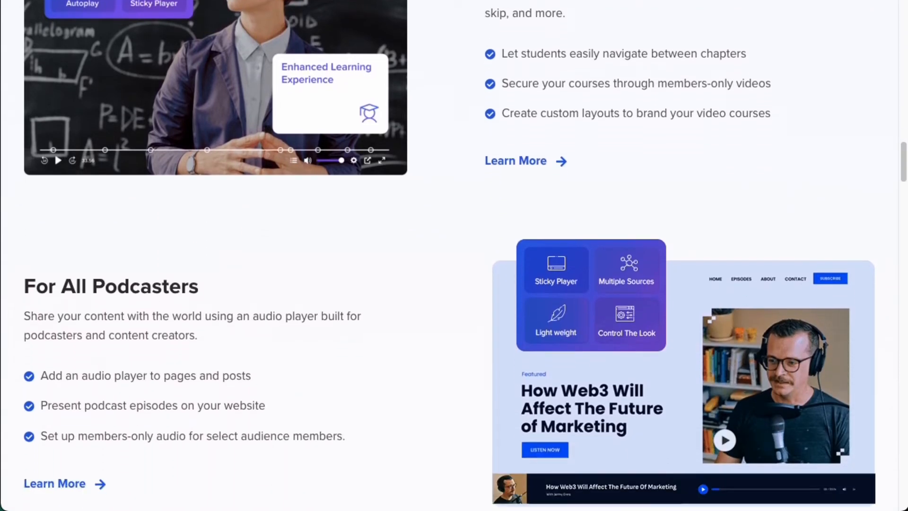
scroll("down", 3)
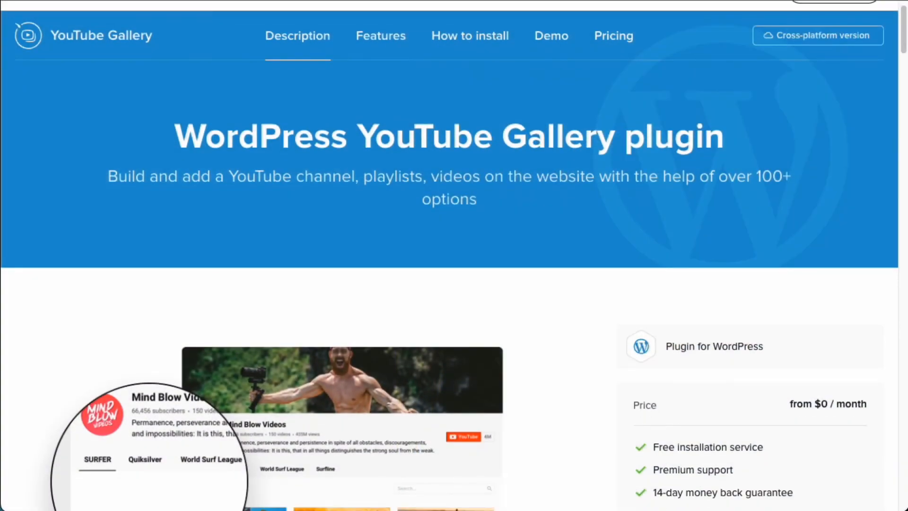
scroll("down", 3)
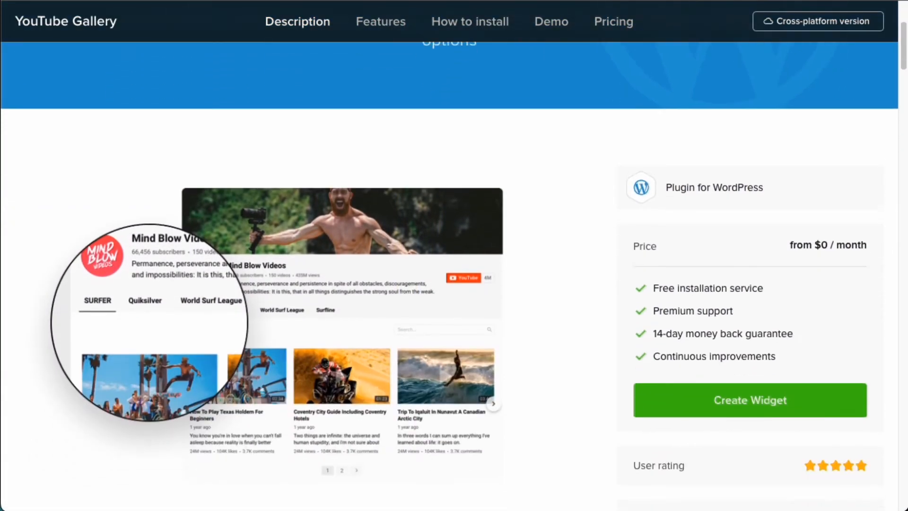
scroll("down", 3)
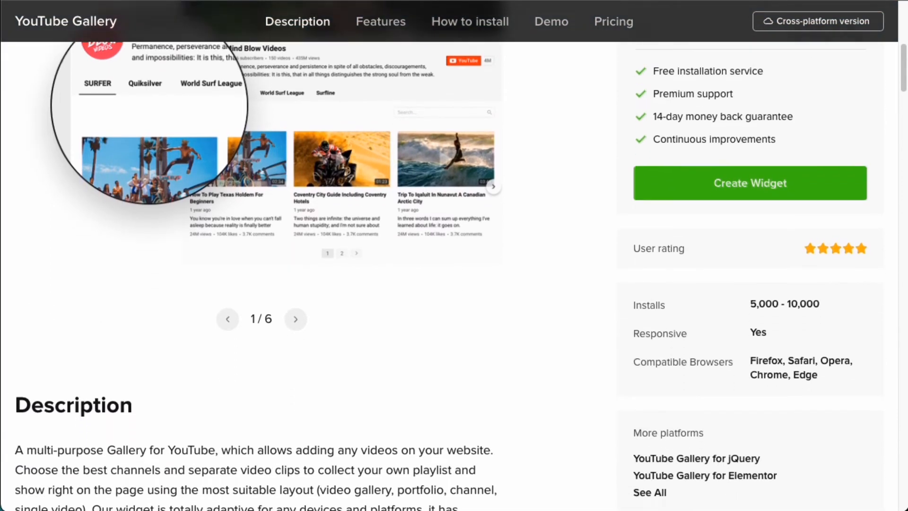
scroll("down", 3)
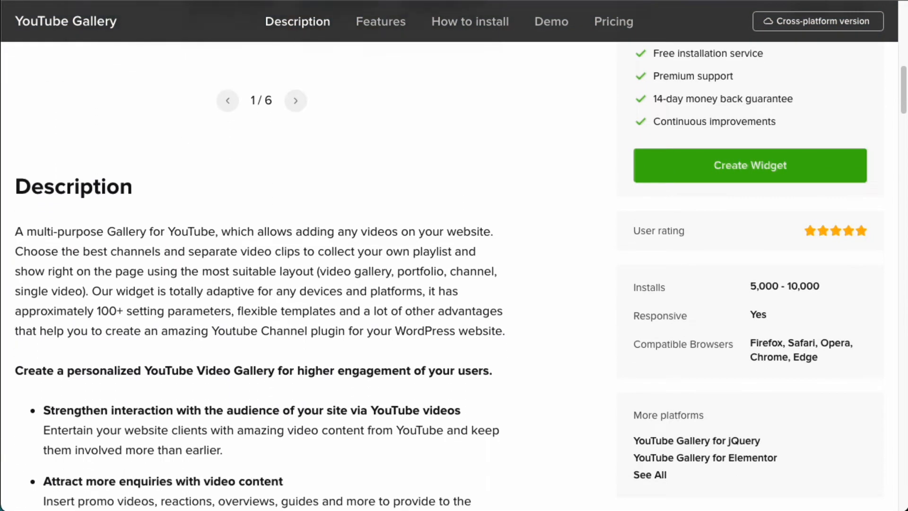
scroll("down", 3)
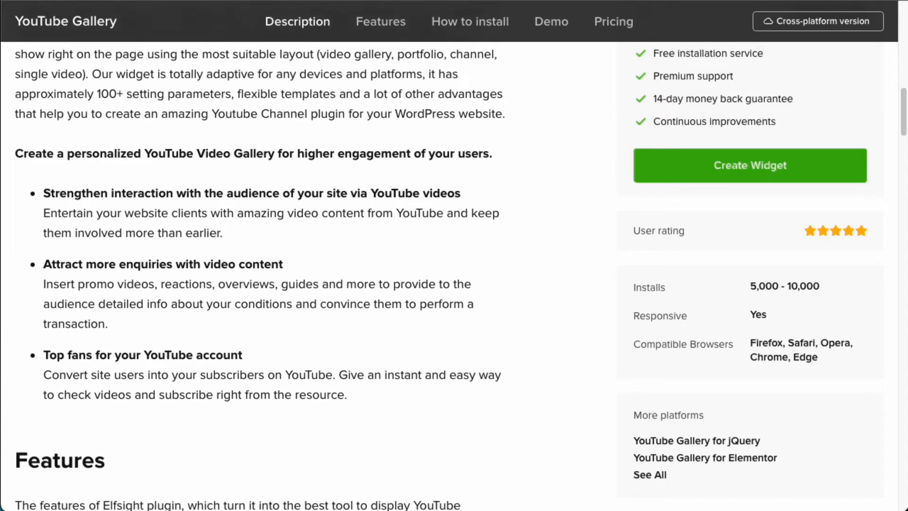
scroll("down", 3)
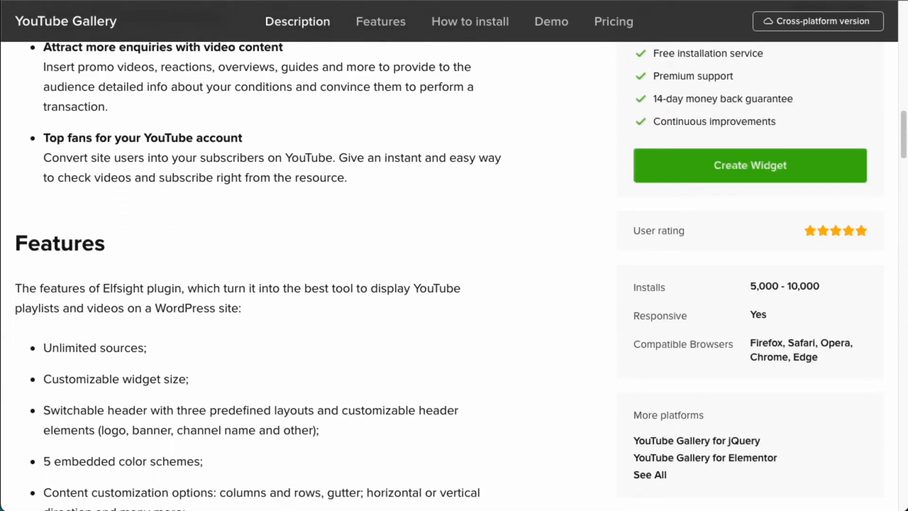
scroll("down", 3)
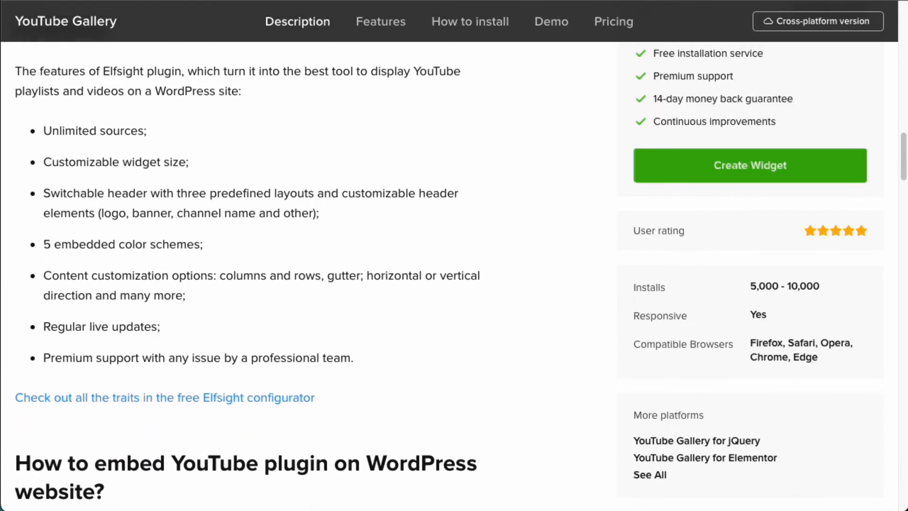
scroll("down", 3)
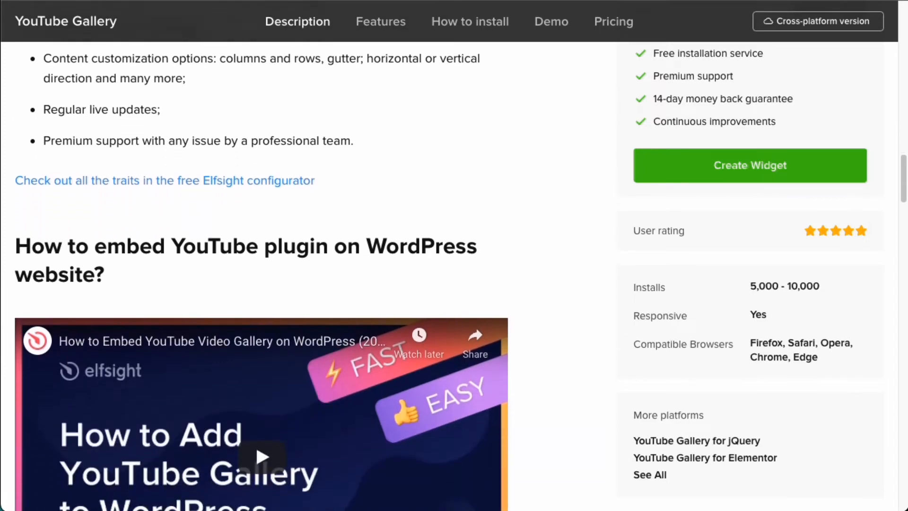
scroll("down", 3)
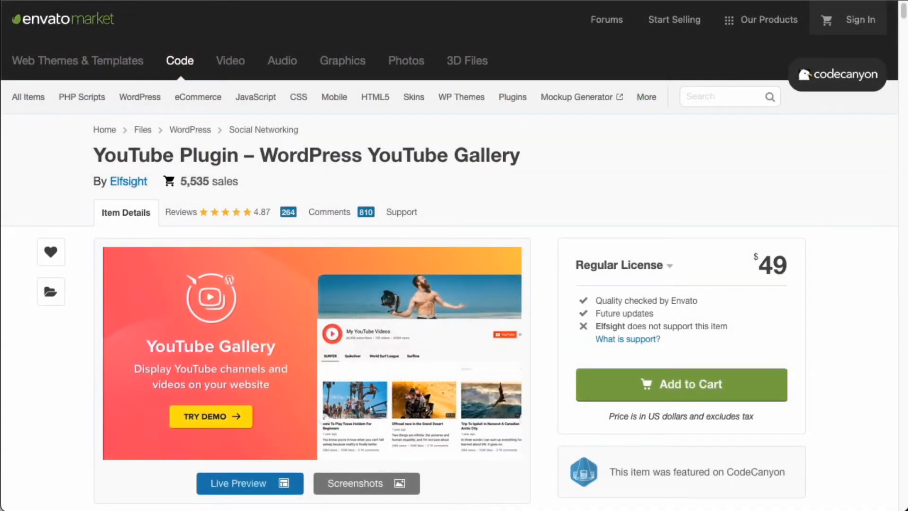
scroll("down", 3)
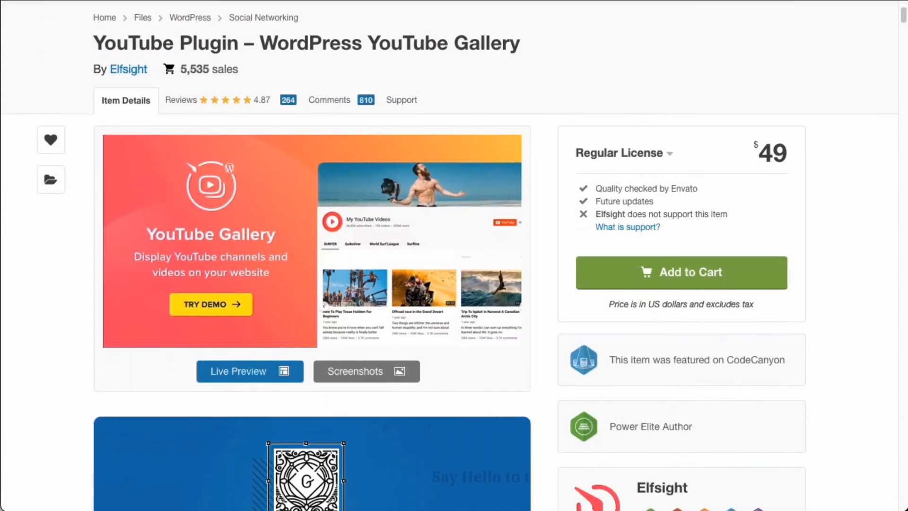
scroll("down", 3)
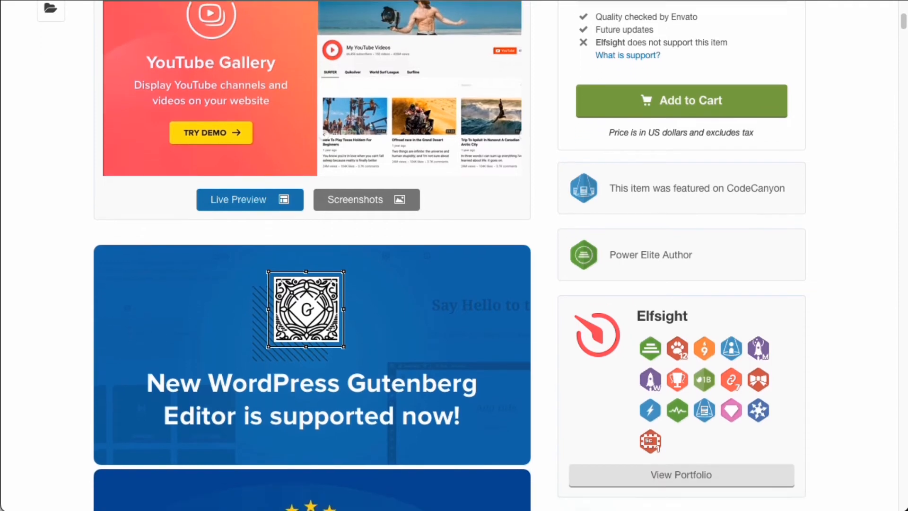
scroll("down", 3)
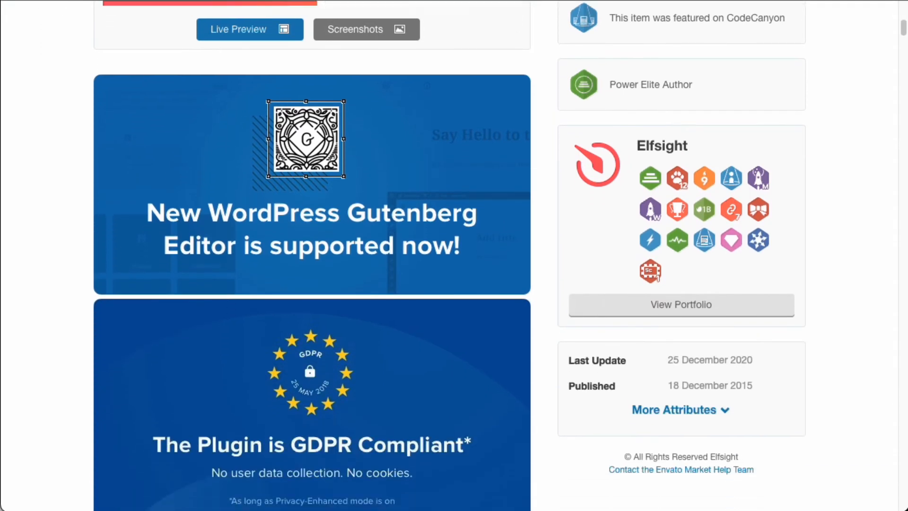
scroll("down", 3)
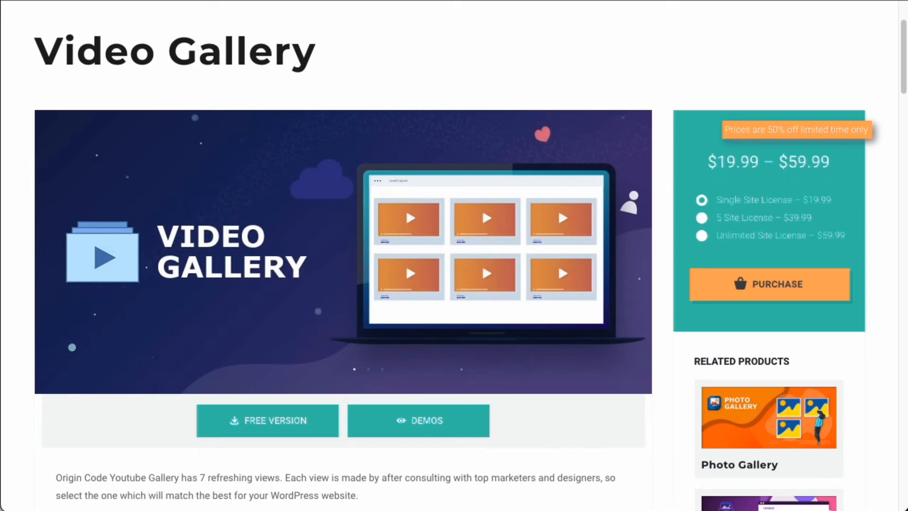
scroll("down", 3)
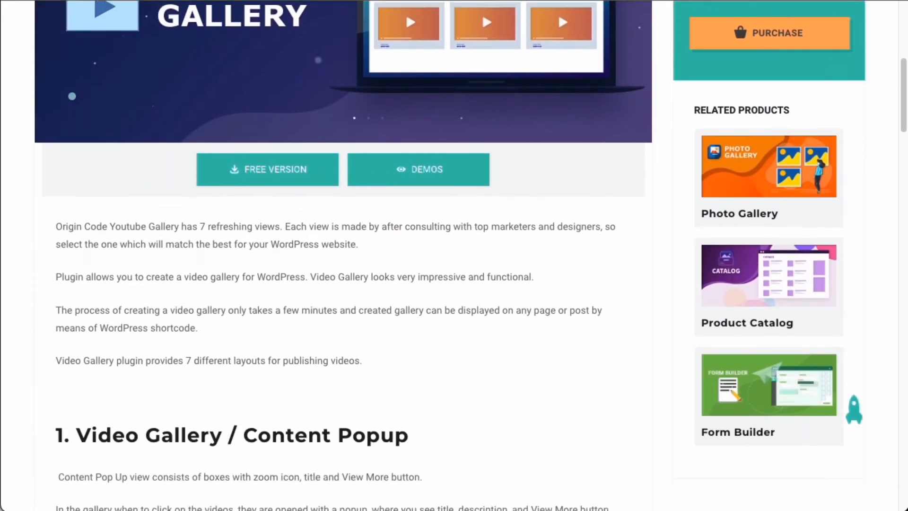
scroll("down", 3)
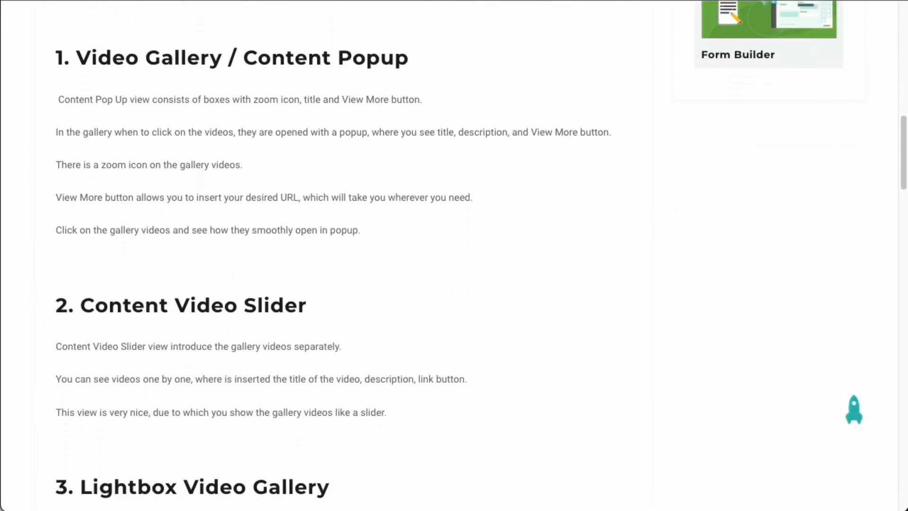
scroll("down", 3)
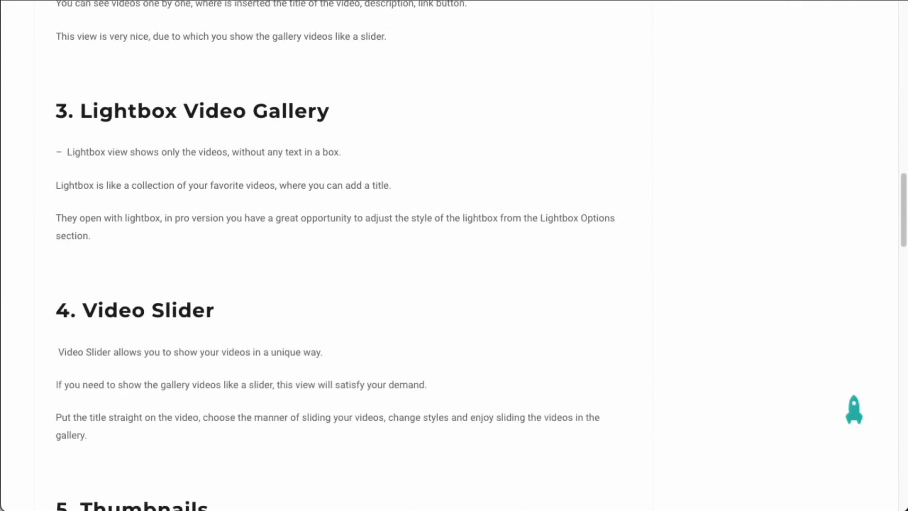
scroll("down", 3)
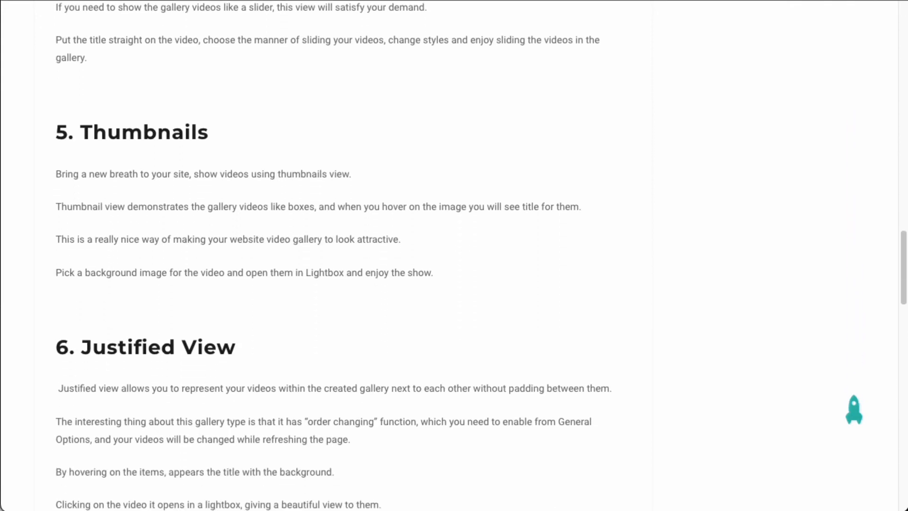
scroll("down", 3)
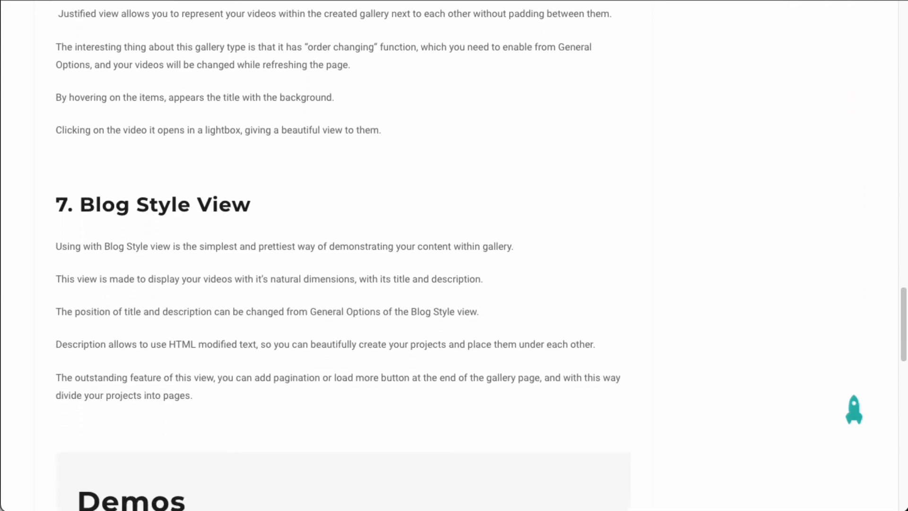
scroll("down", 3)
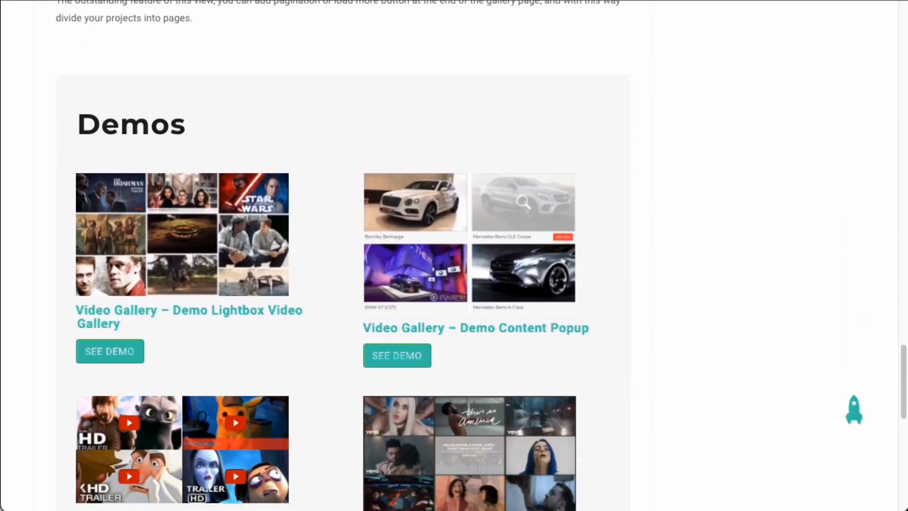
scroll("down", 3)
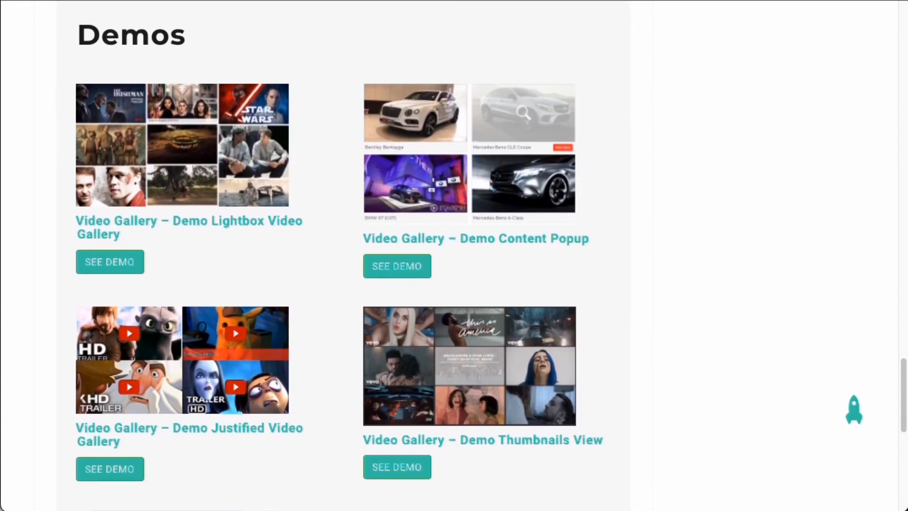
scroll("down", 3)
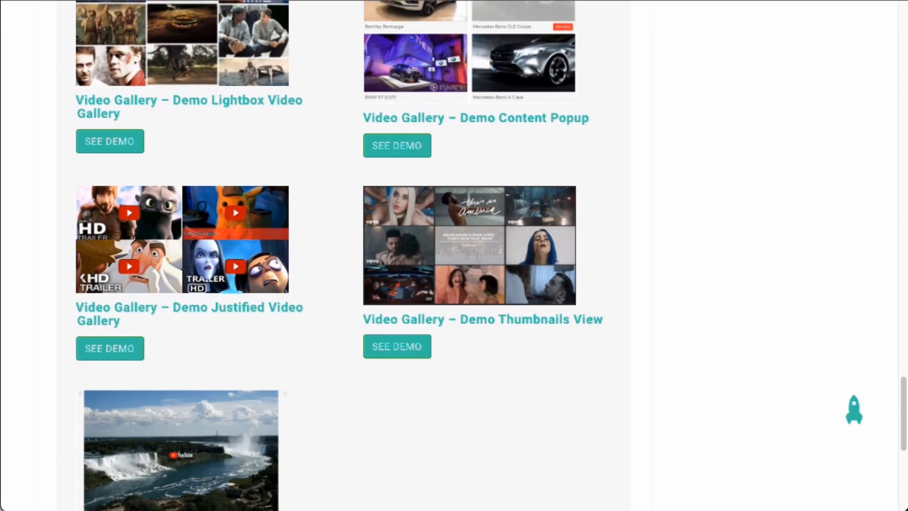